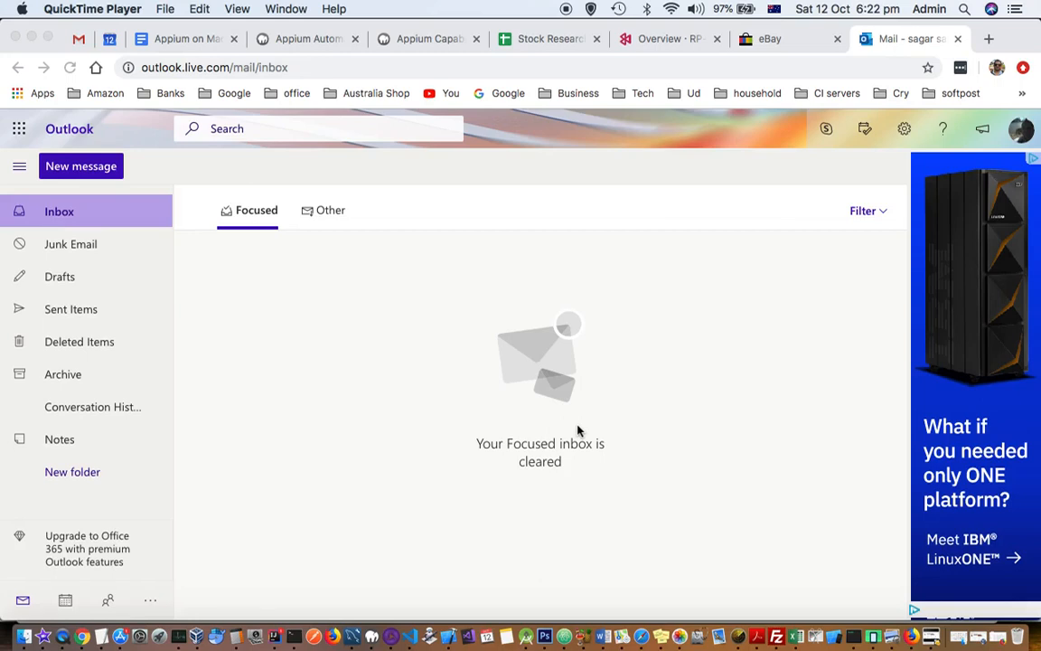
mouse_move(658, 366)
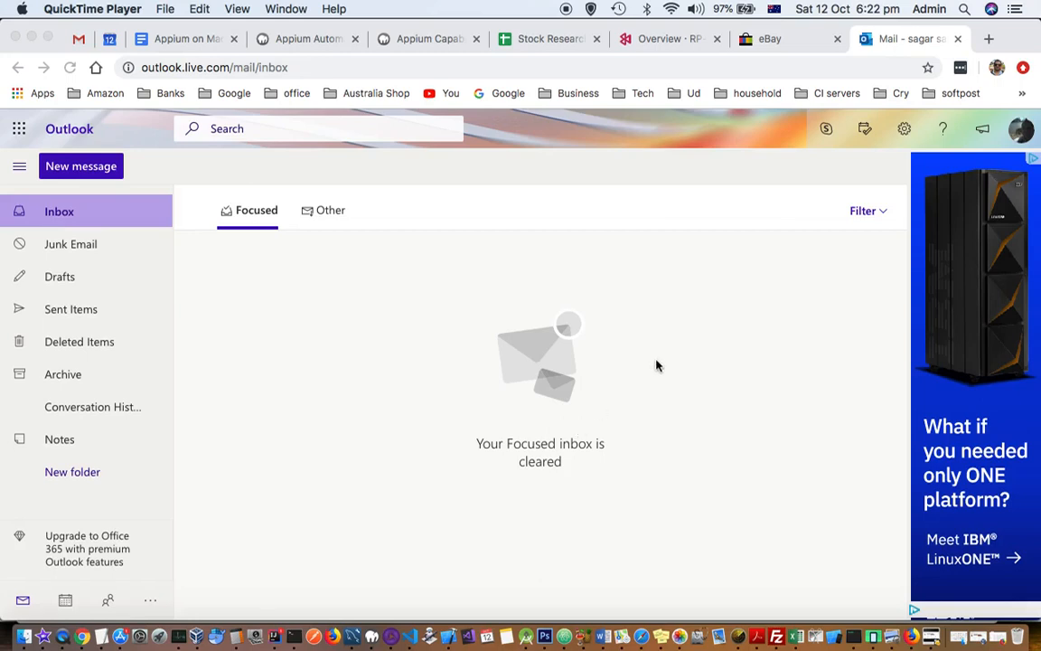
mouse_move(654, 365)
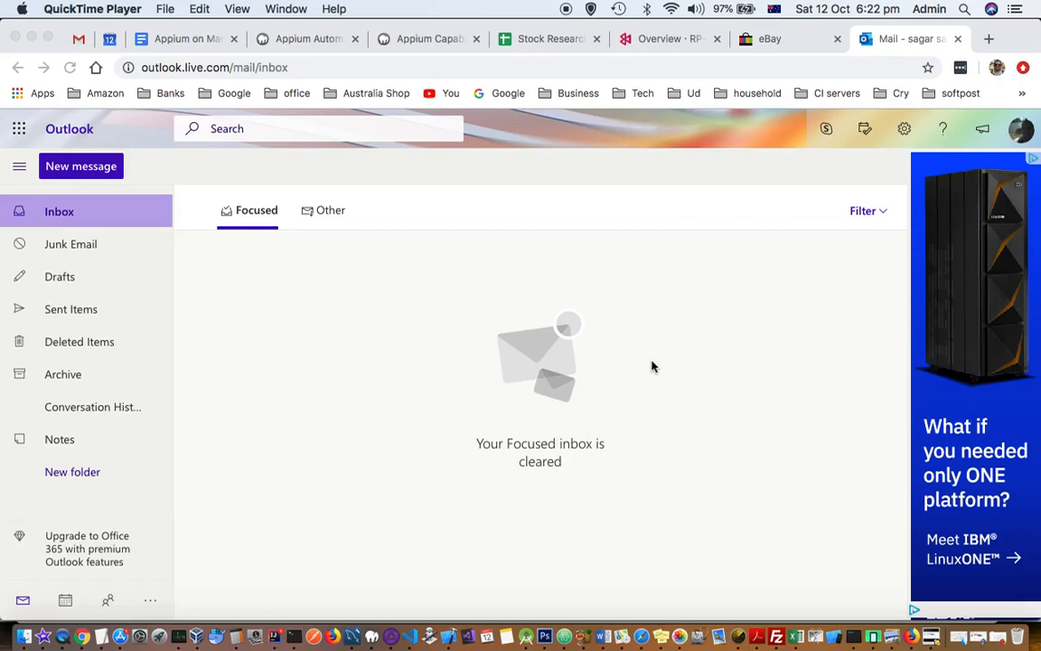
mouse_move(741, 260)
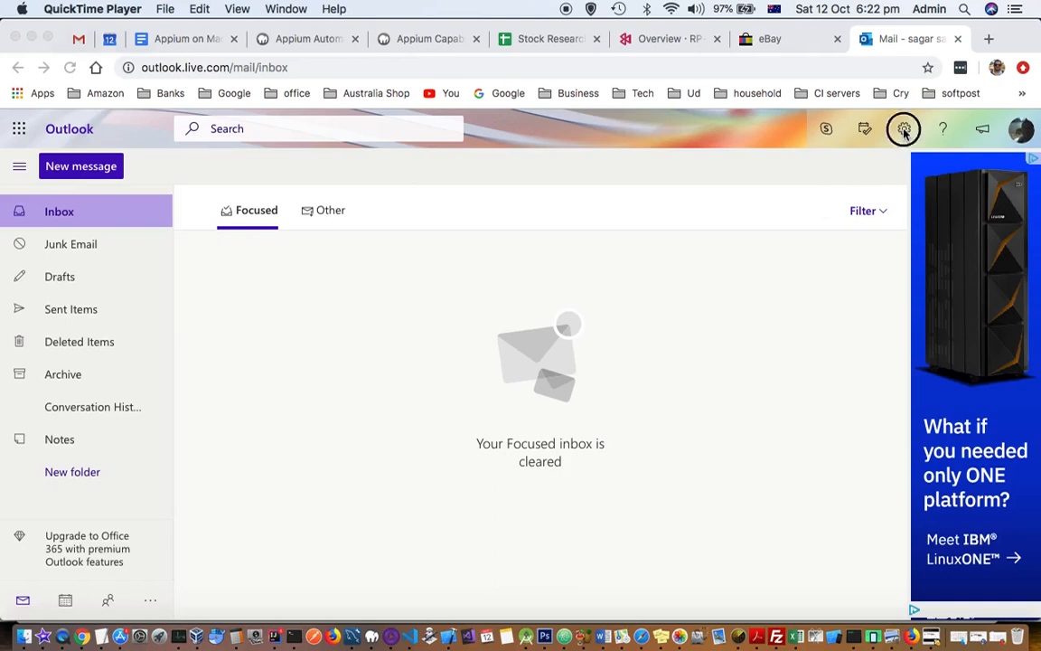
- Go from the gear's quick settings pane to 'View all Outlook settings', landing on the Mail Layout page
click(904, 128)
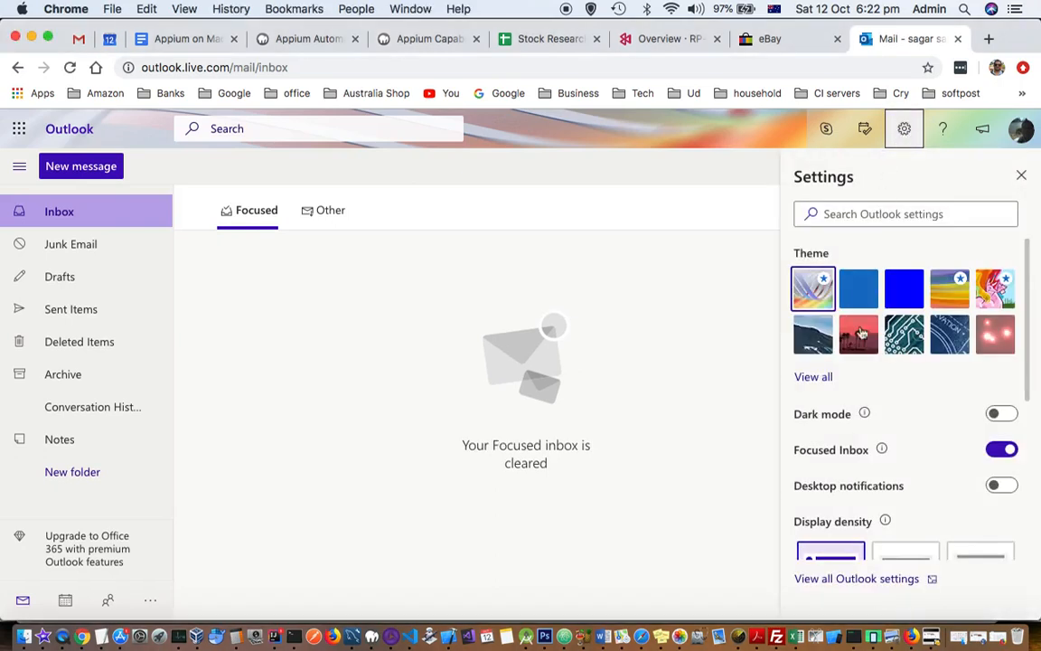
scroll(down, 3)
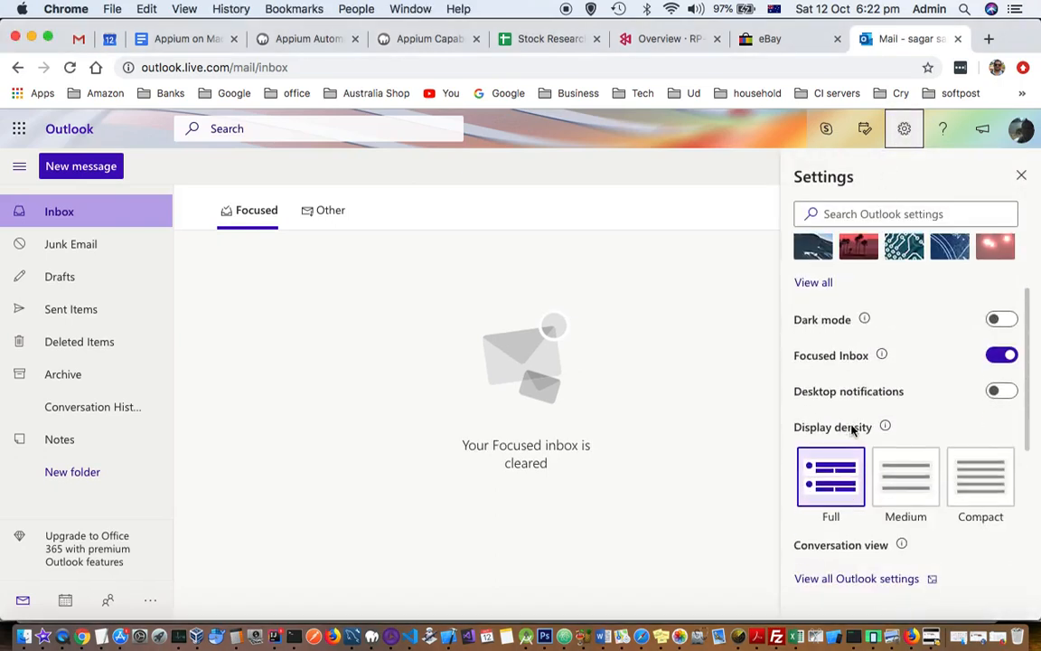
mouse_move(1002, 391)
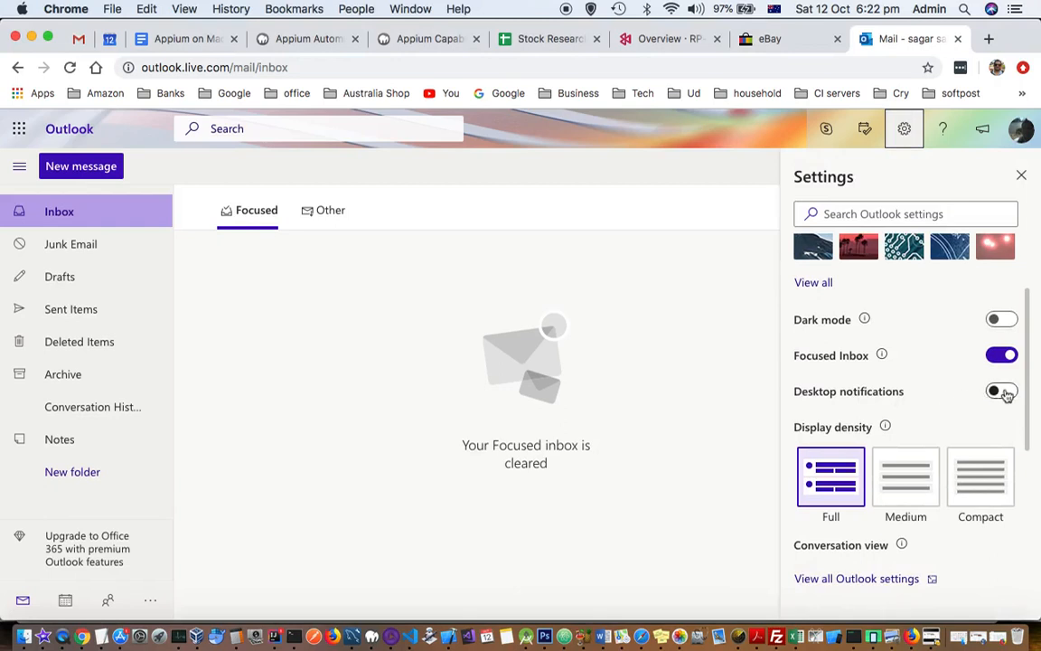
click(1001, 390)
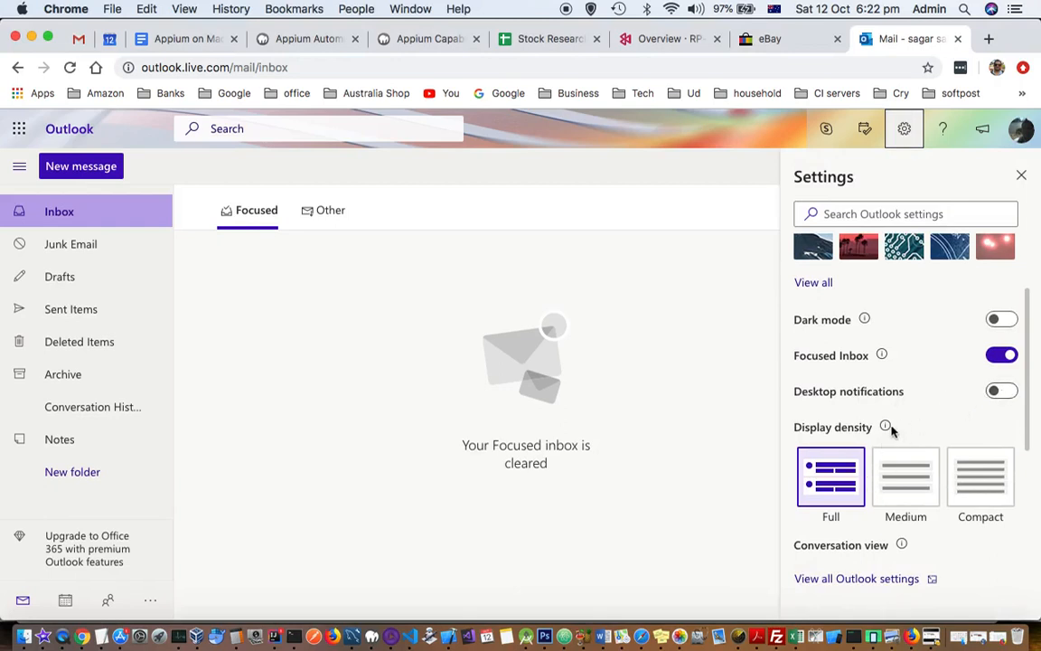
mouse_move(871, 426)
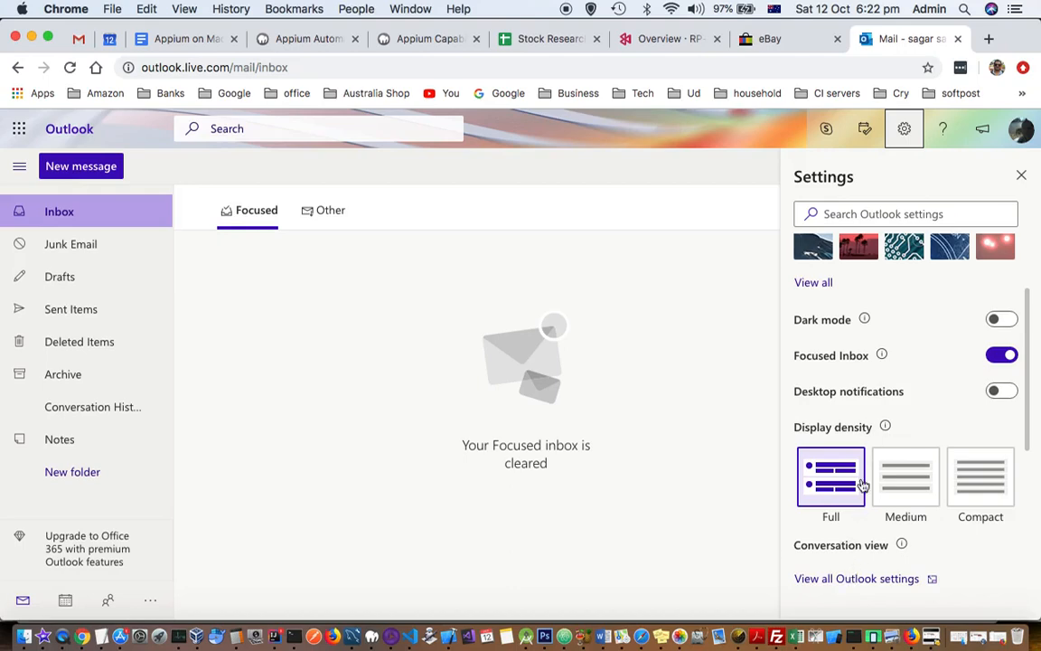
click(857, 579)
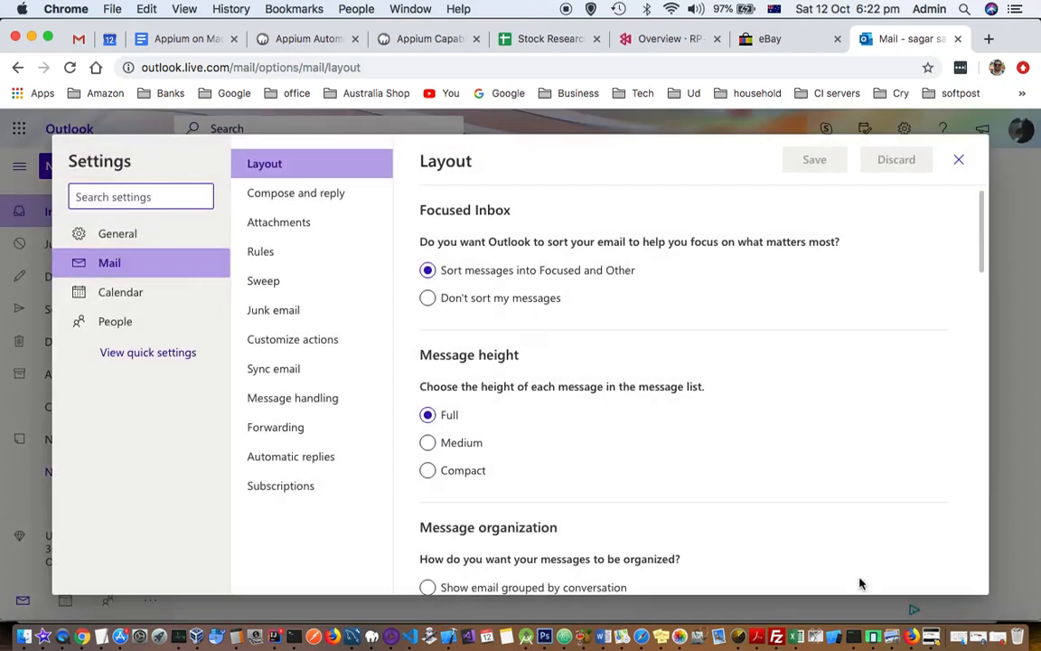
- Show General > Notifications and bring the Desktop notifications section into view
click(115, 233)
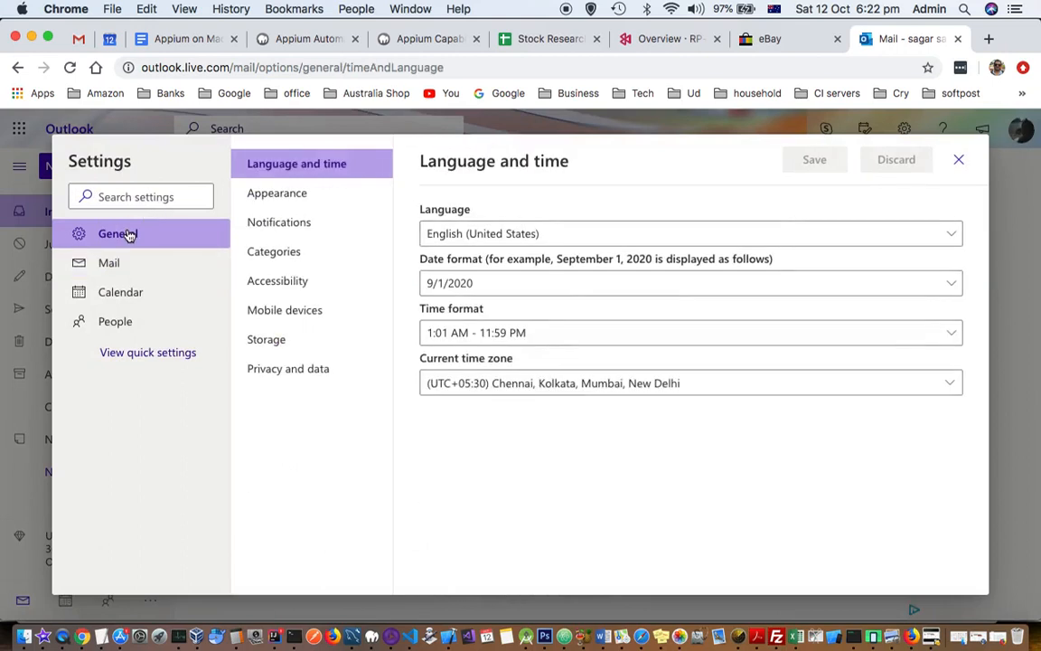
click(278, 221)
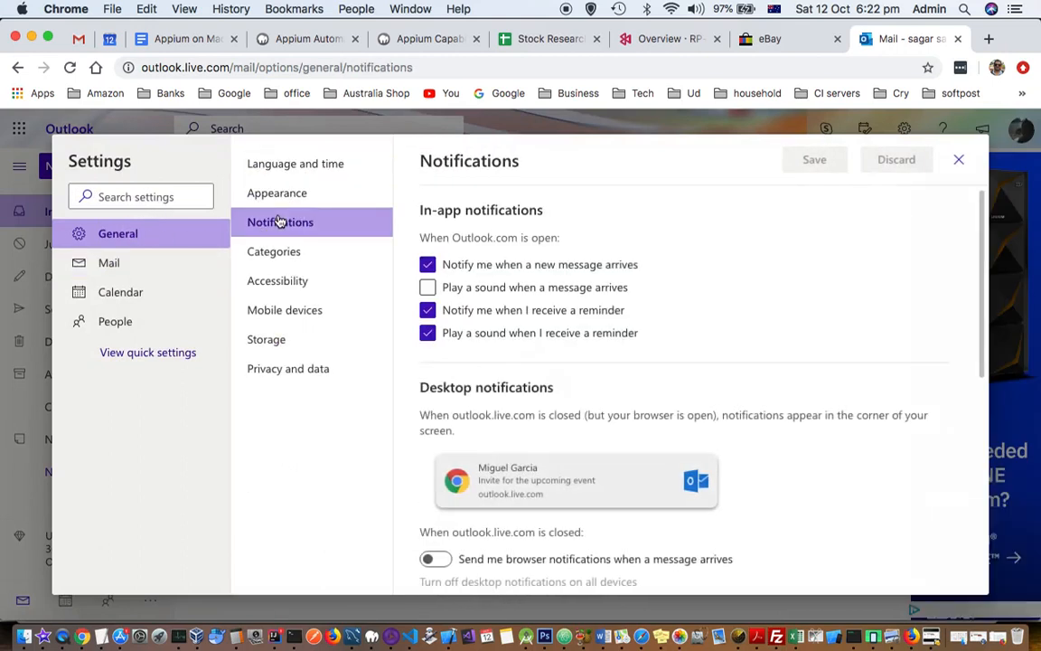
mouse_move(495, 275)
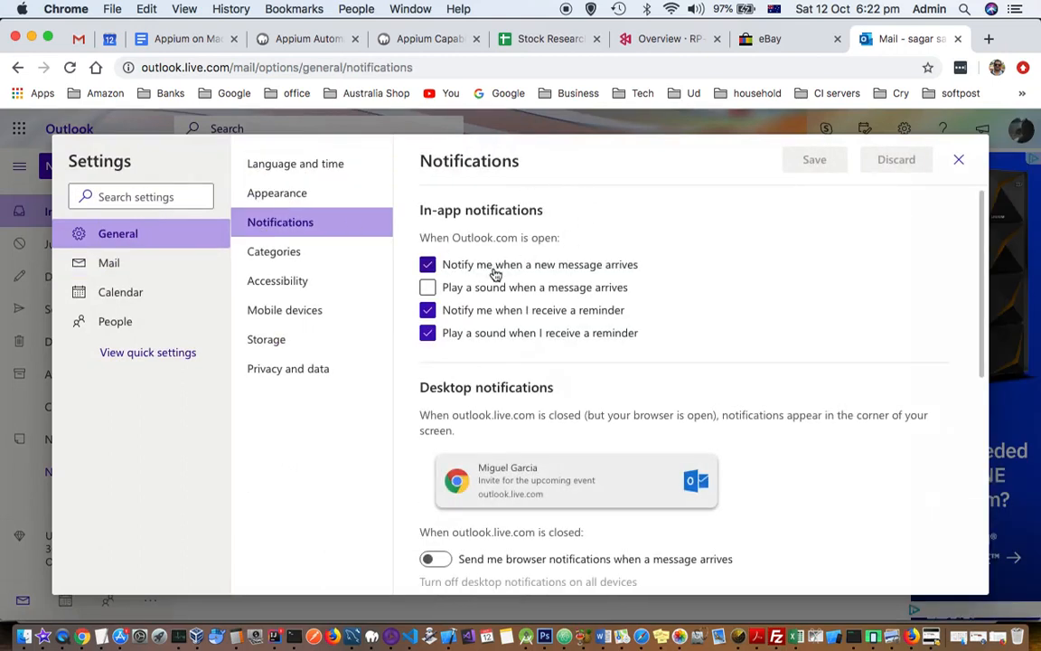
mouse_move(479, 239)
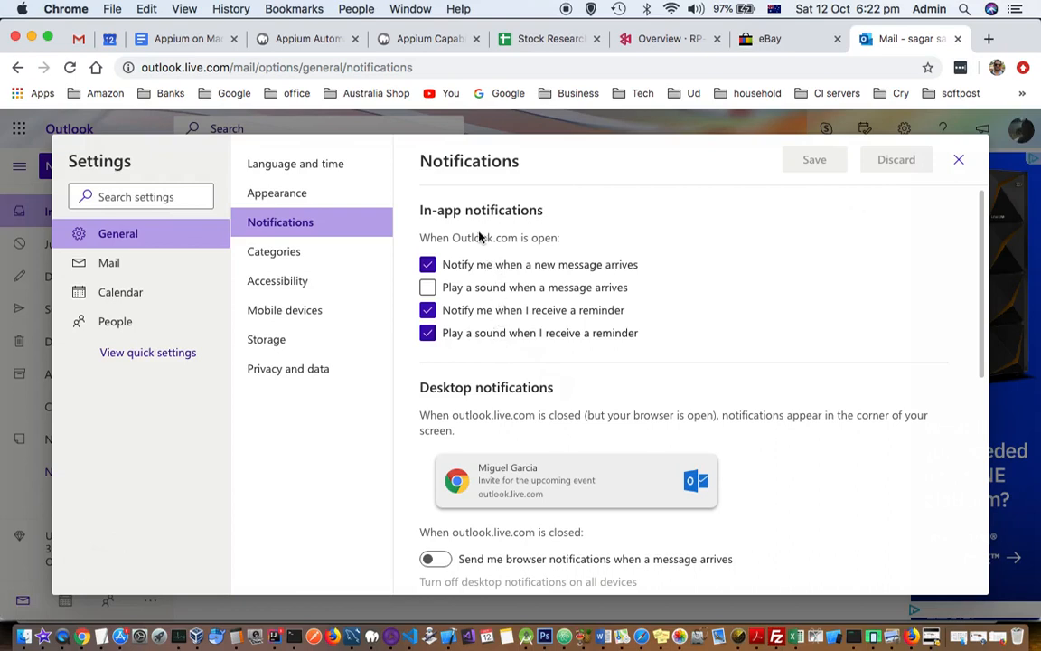
mouse_move(519, 261)
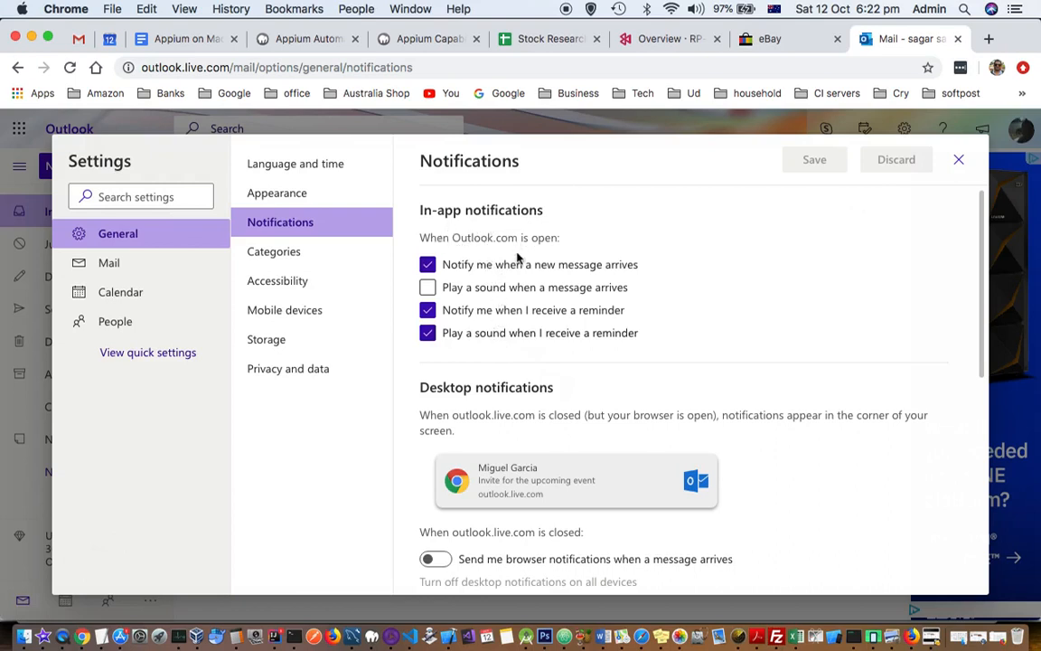
mouse_move(528, 279)
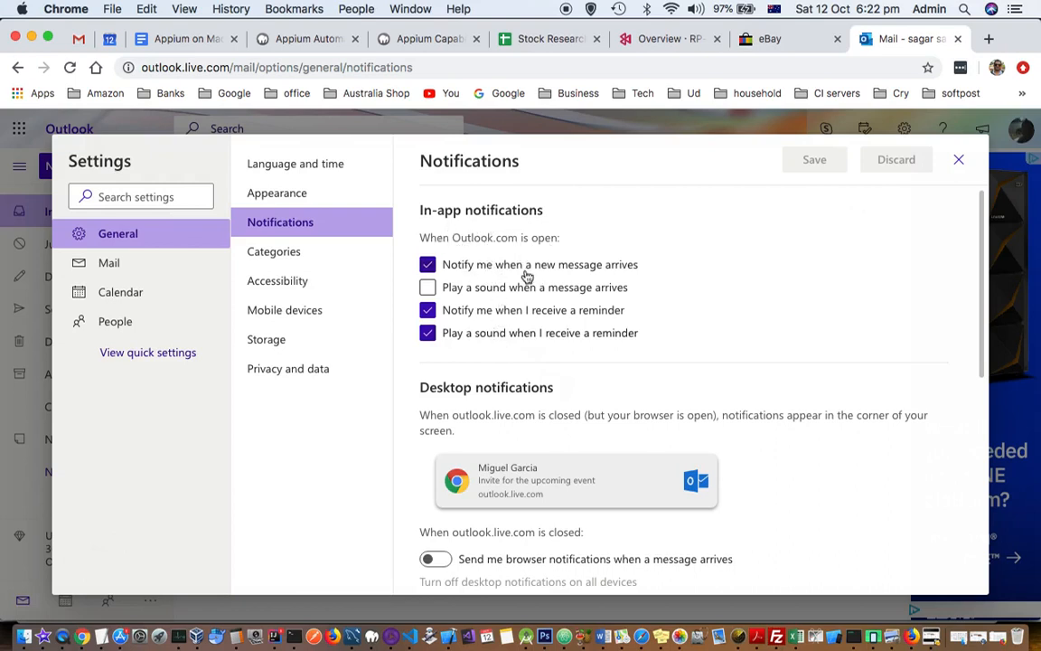
mouse_move(546, 318)
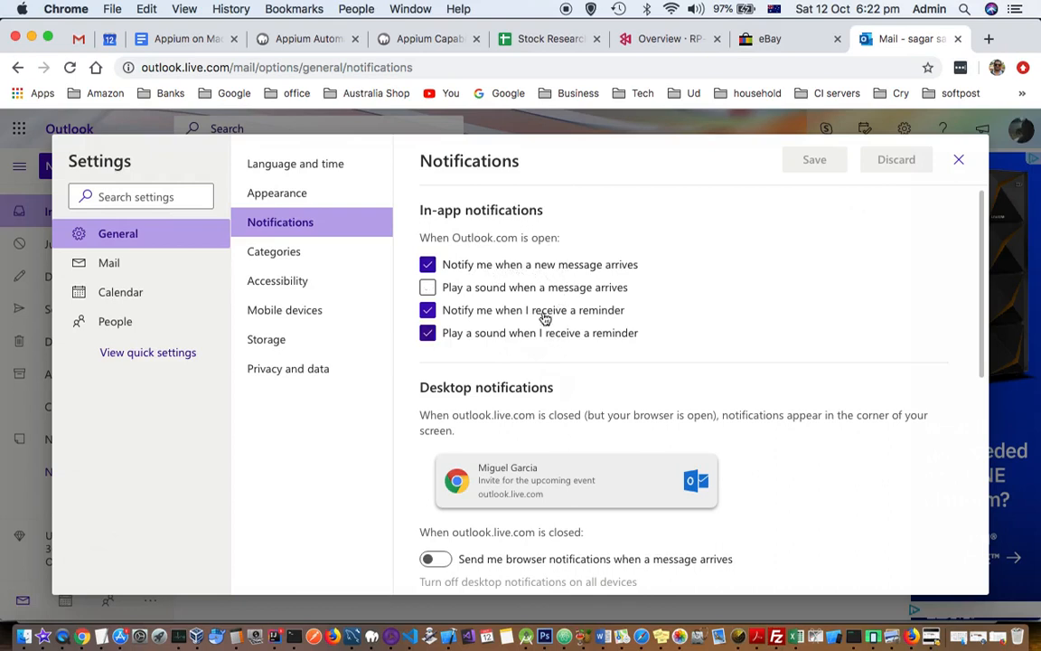
mouse_move(614, 324)
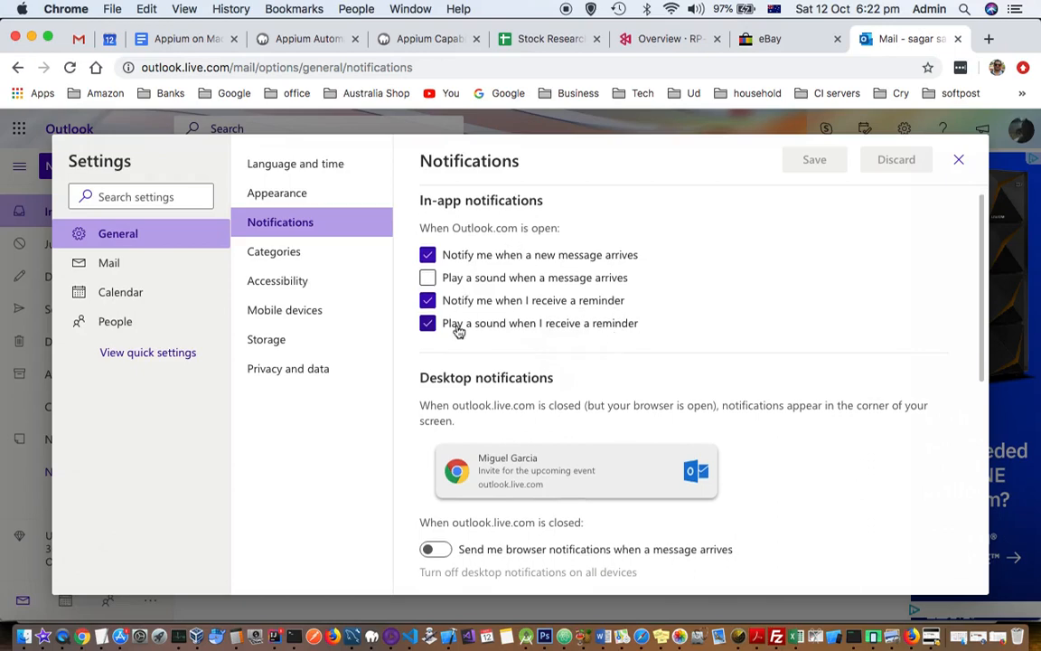
mouse_move(507, 335)
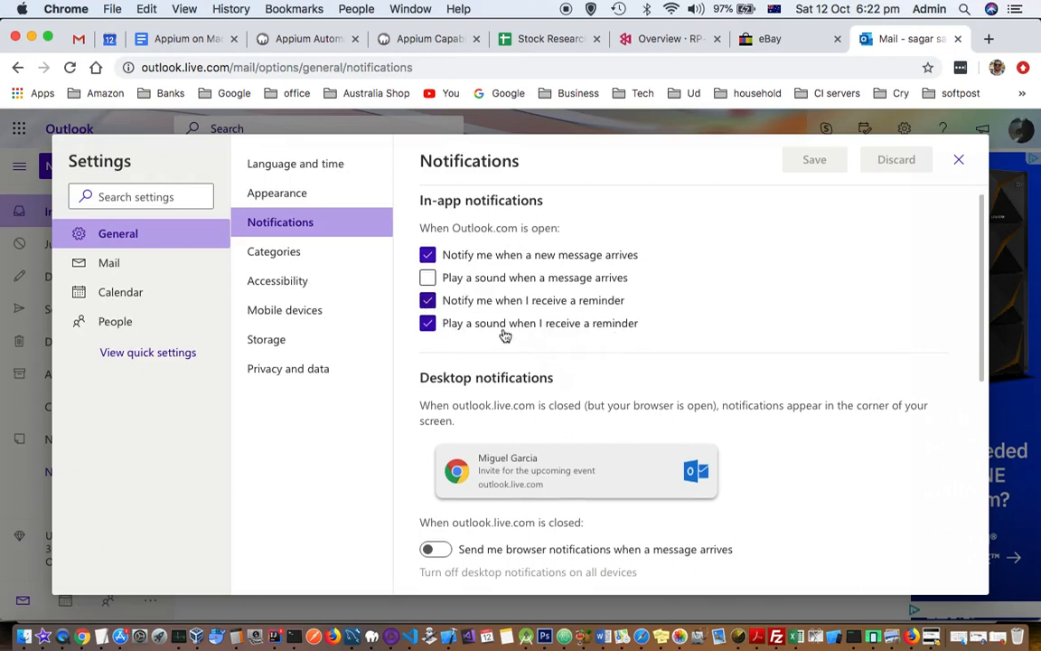
scroll(down, 3)
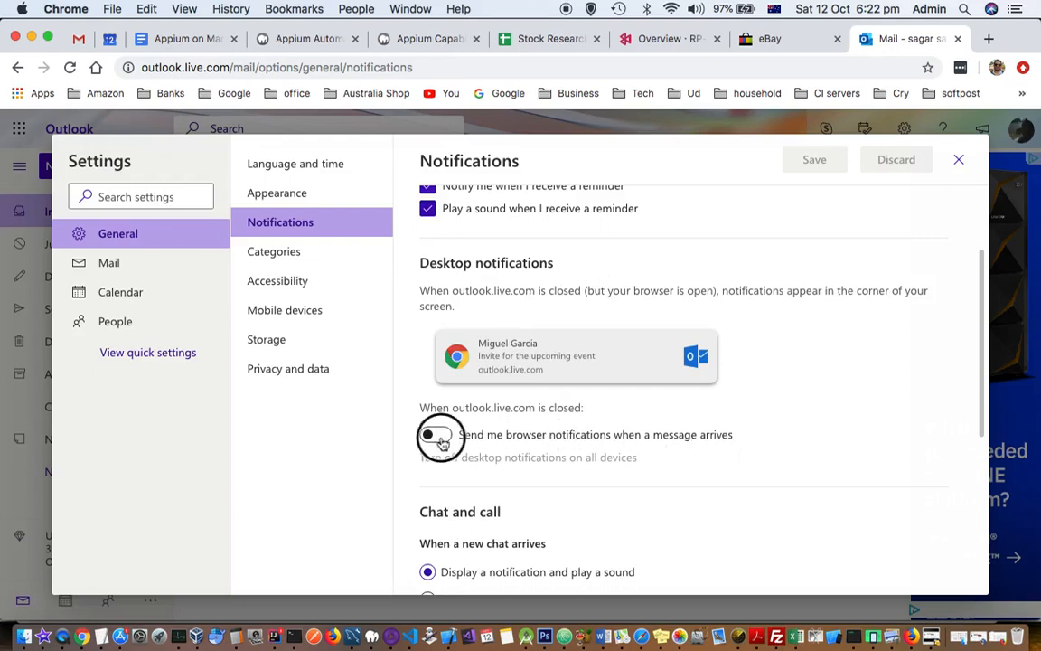
- Enable 'Send me browser notifications when a message arrives' and dismiss the browser's permission prompt
click(437, 434)
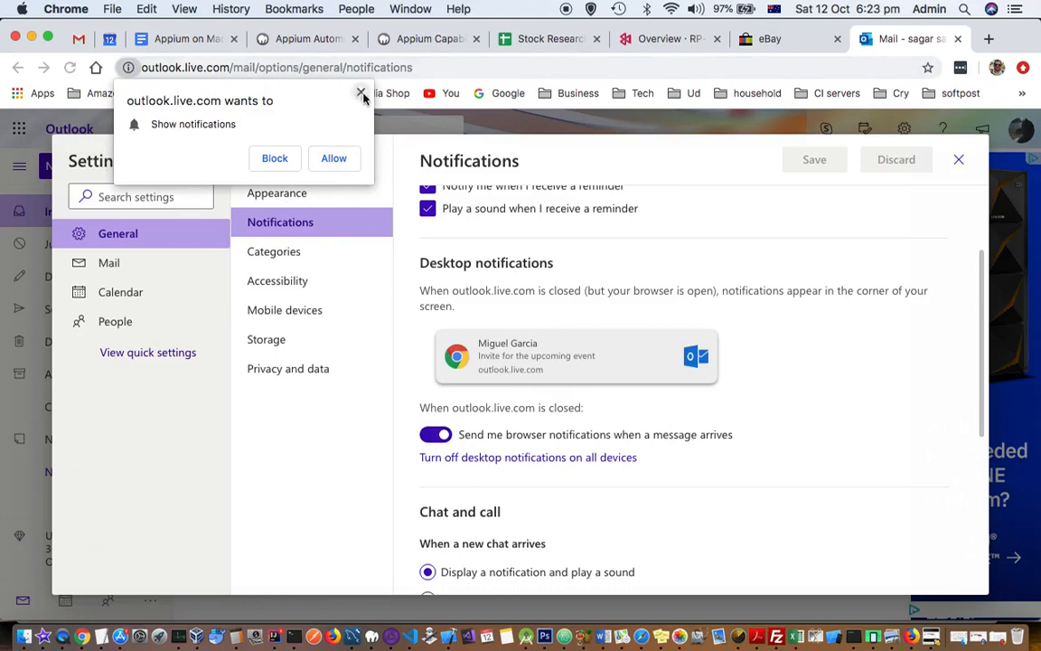
click(361, 94)
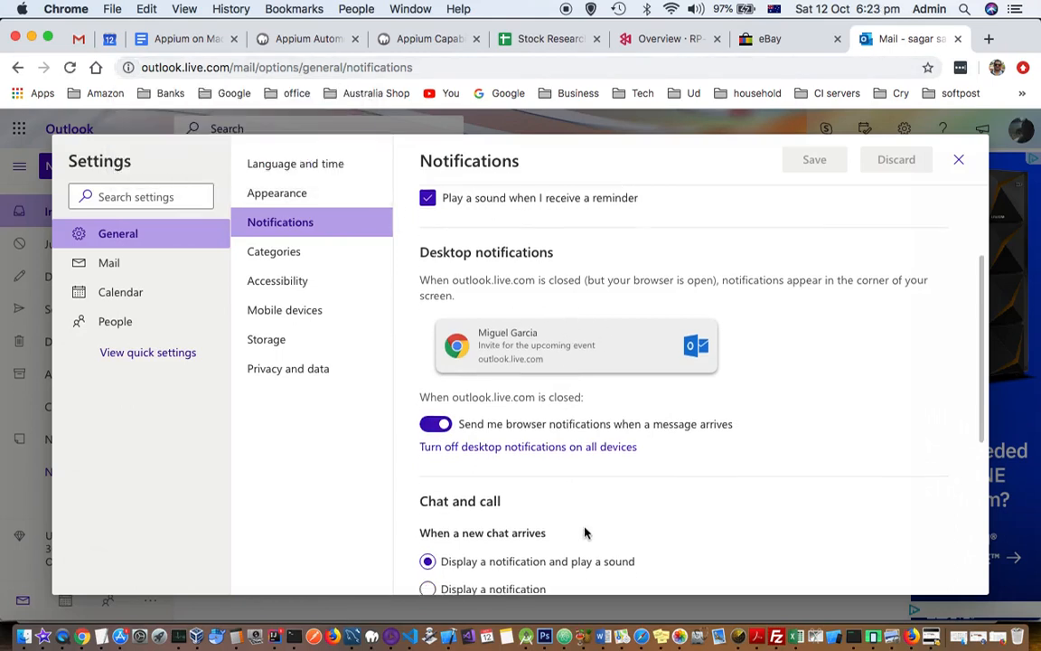
scroll(down, 3)
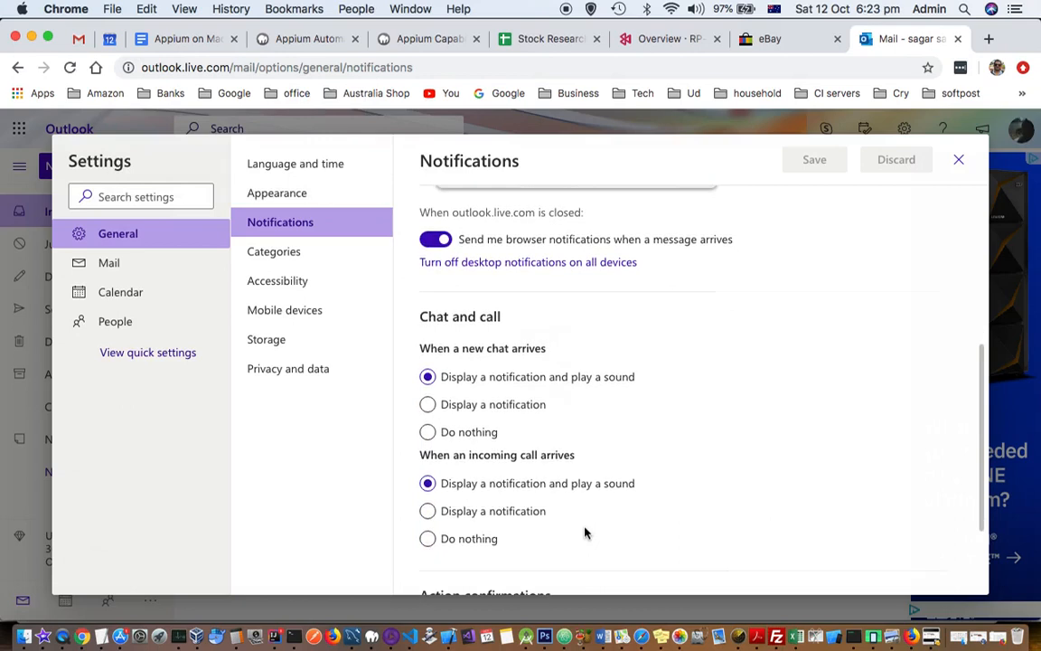
mouse_move(488, 351)
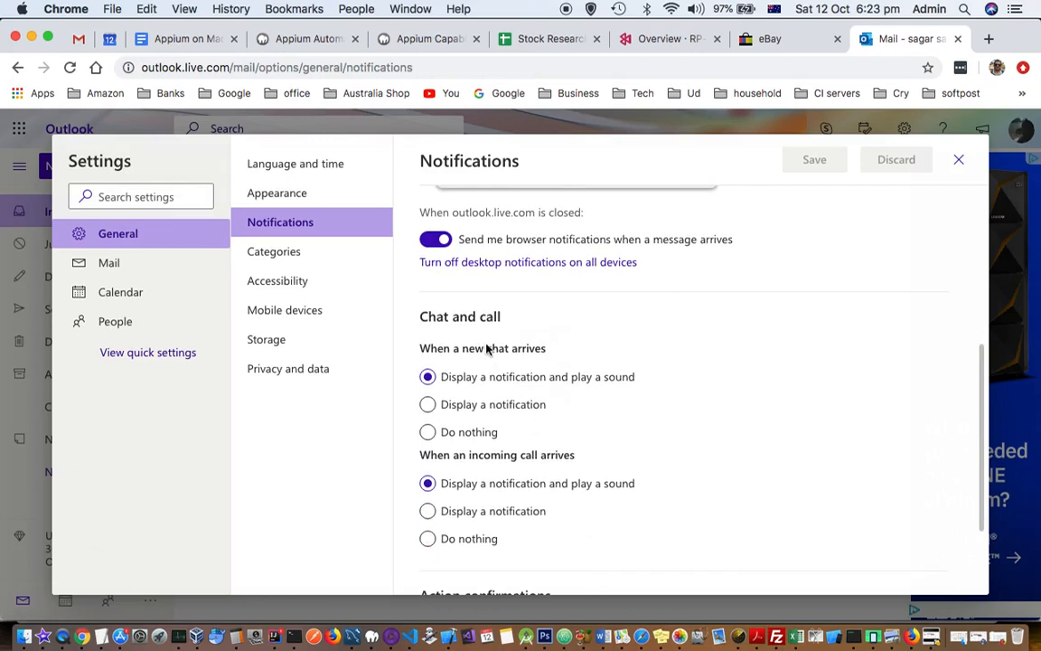
mouse_move(506, 325)
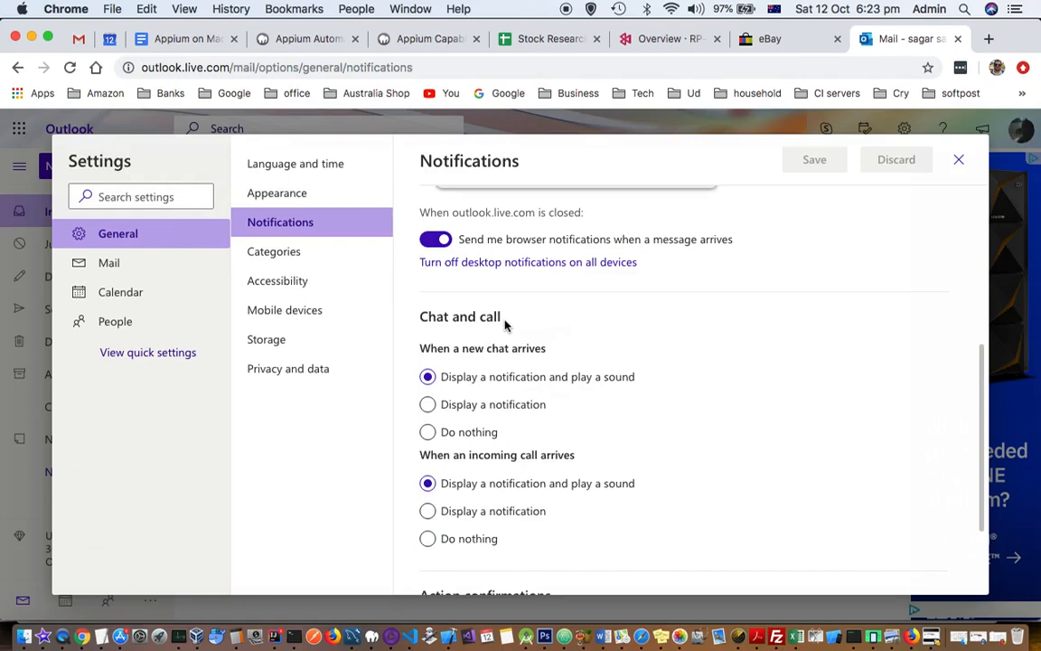
scroll(down, 3)
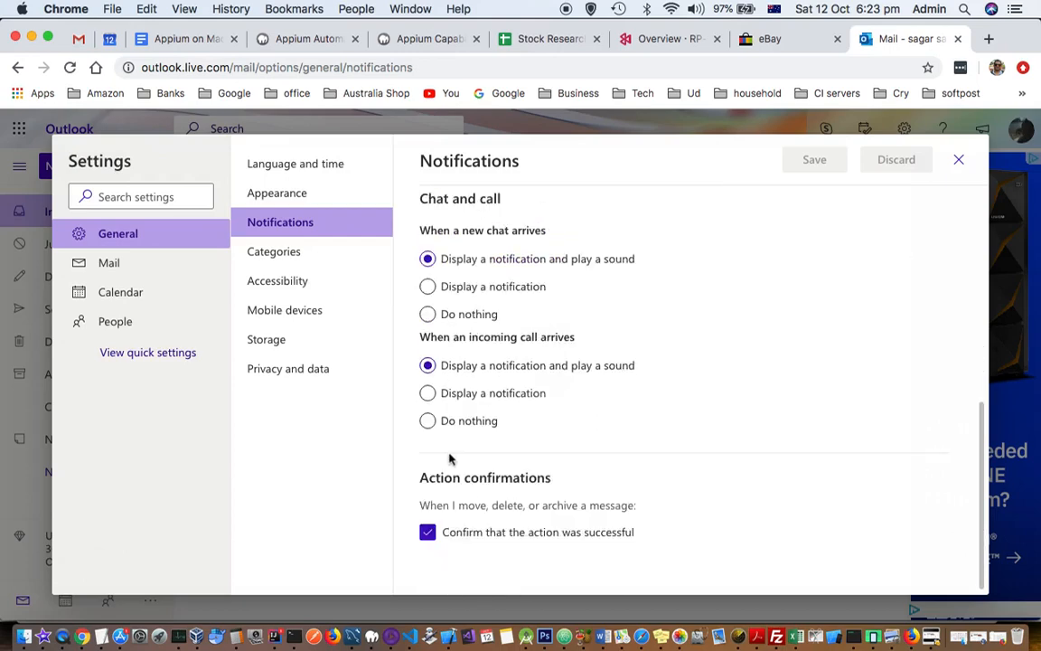
scroll(up, 3)
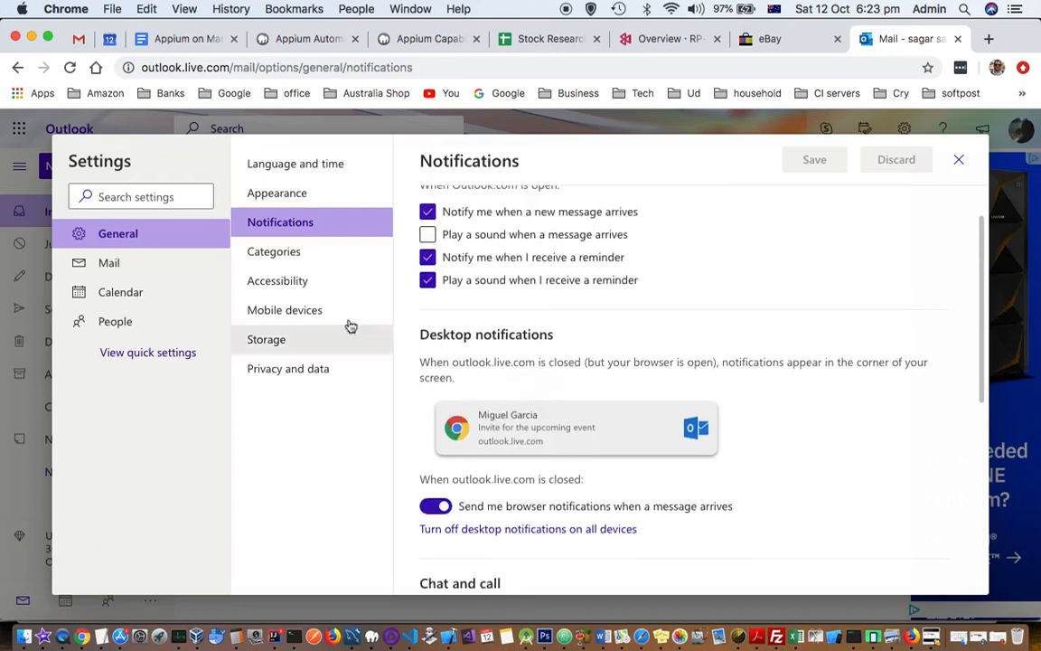